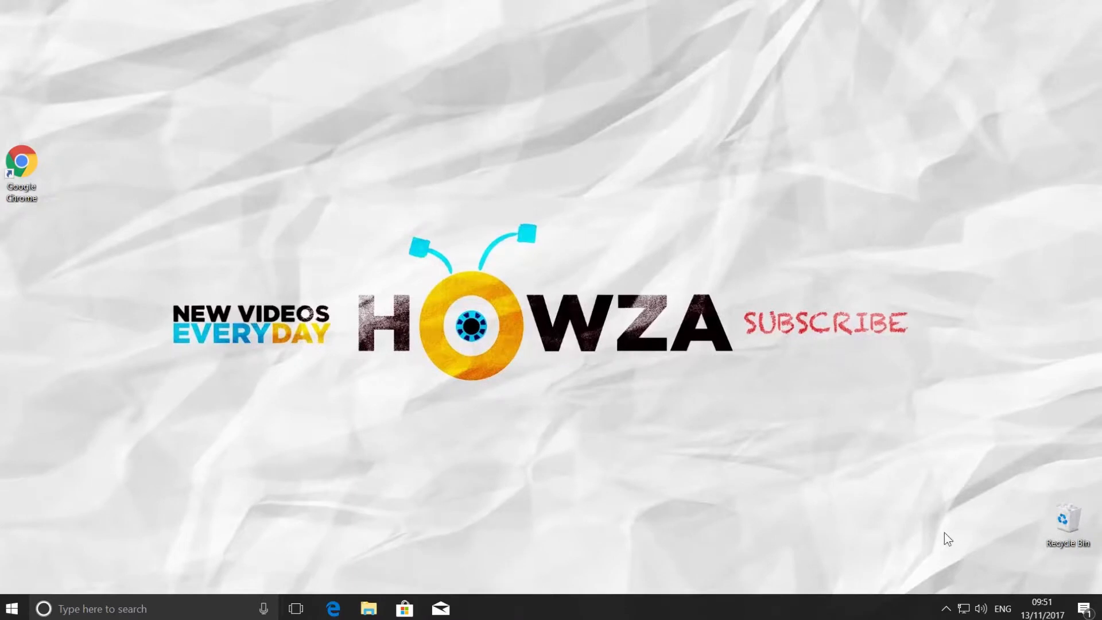
Step: Enable the taskbar touch keyboard button, then open and dismiss the touch keyboard
right_click(1027, 608)
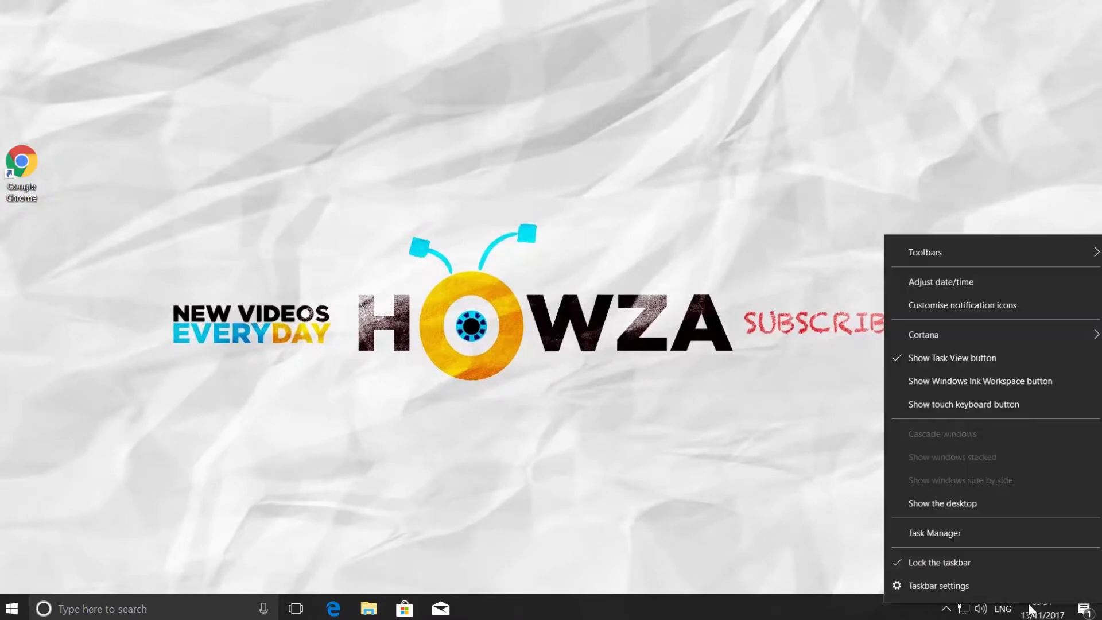
mouse_move(980, 413)
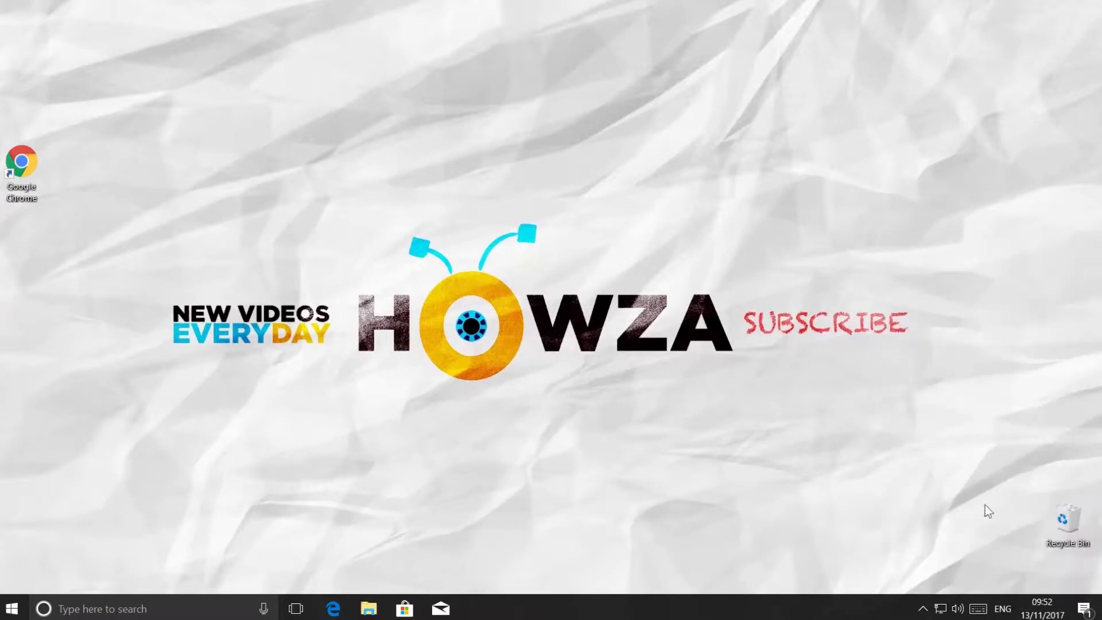
mouse_move(979, 613)
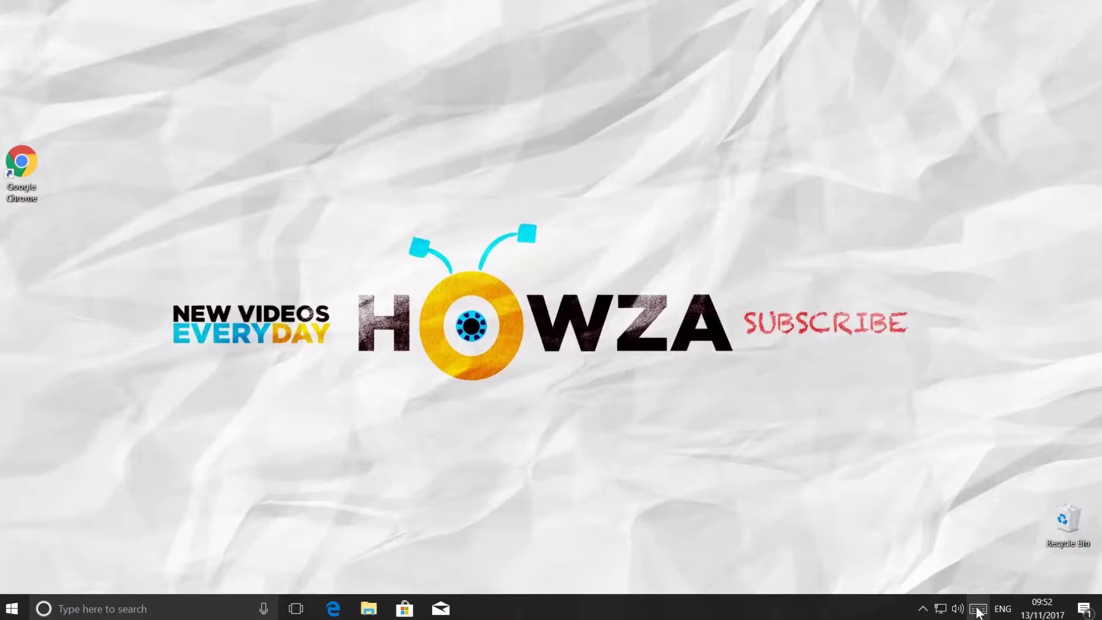
left_click(976, 609)
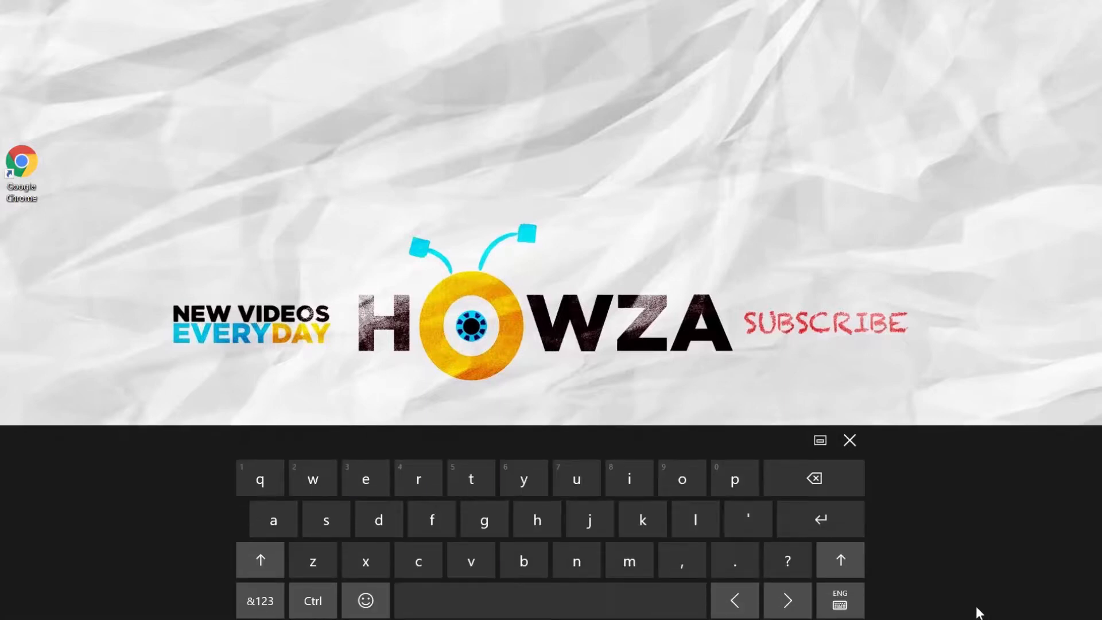
left_click(849, 440)
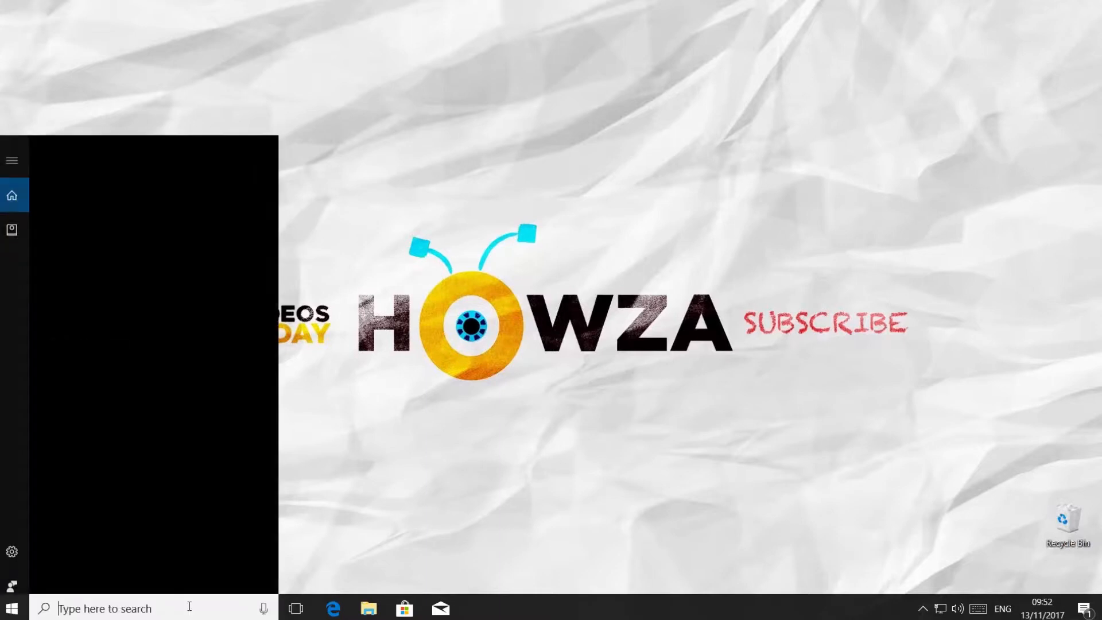
Step: Search 'on screen keyboard', launch the On-Screen Keyboard app, then close it
type("on screen keyboard")
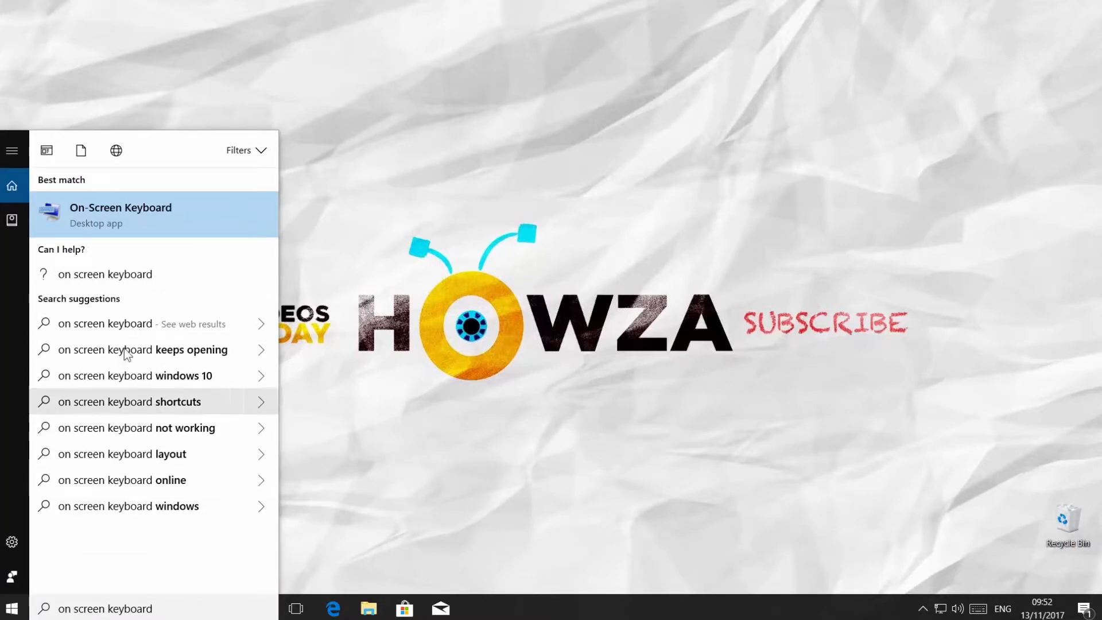
left_click(120, 214)
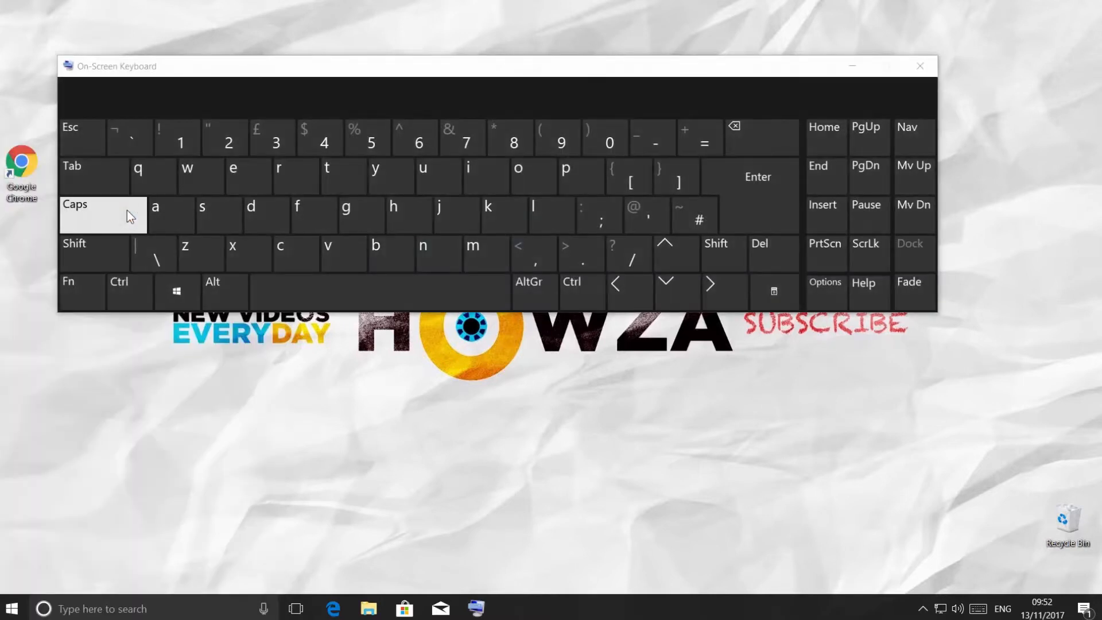
left_click(920, 65)
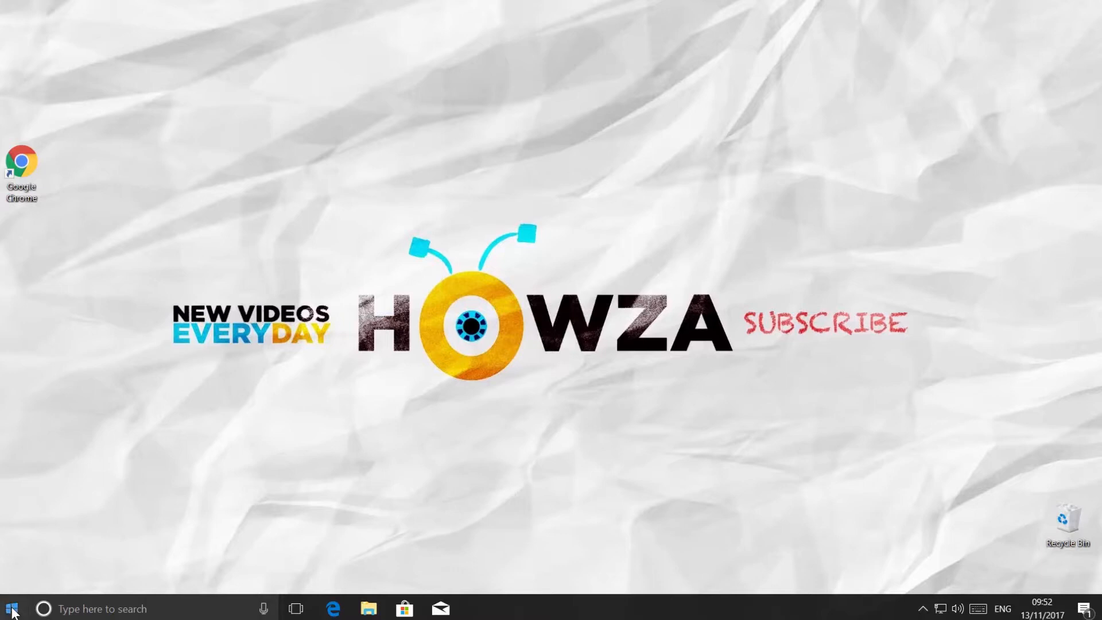
Step: Open Windows Settings from the Start menu's gear icon
left_click(12, 608)
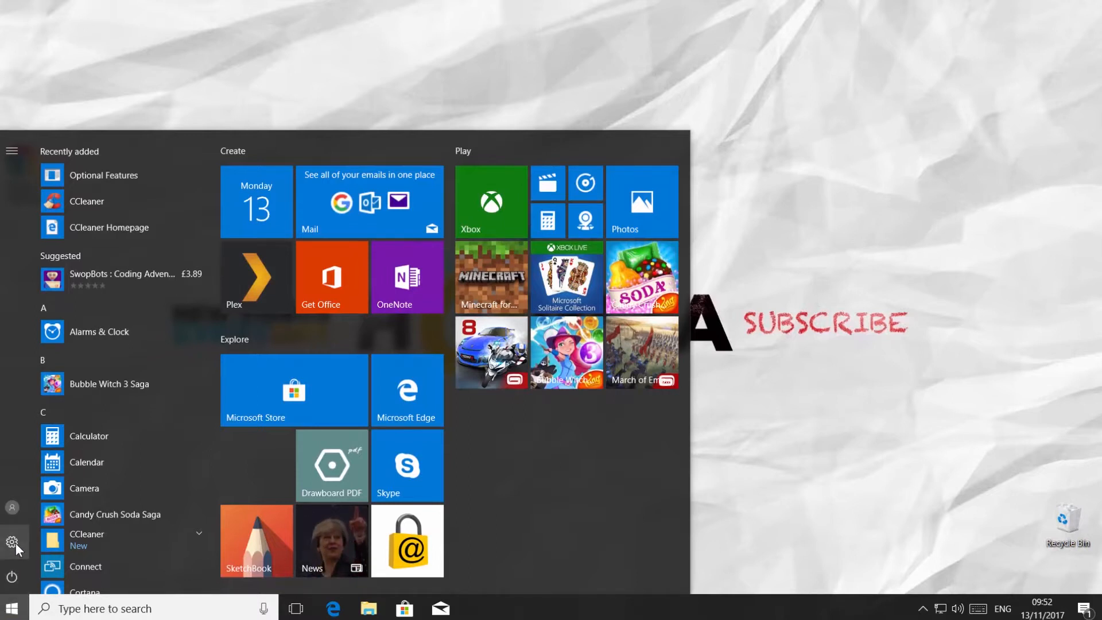
left_click(12, 541)
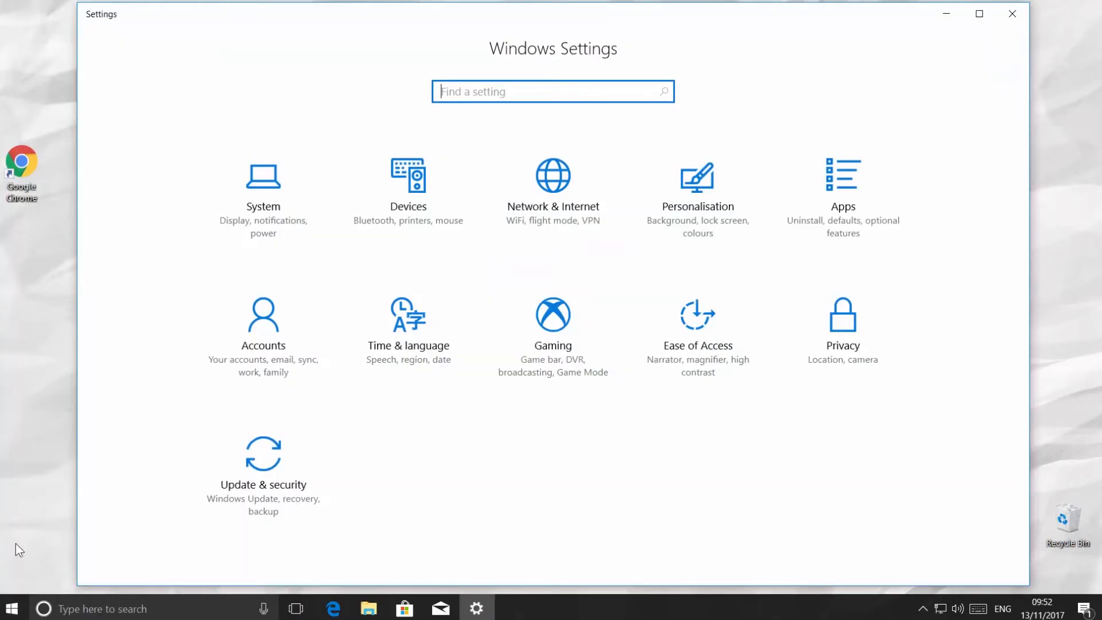
mouse_move(447, 470)
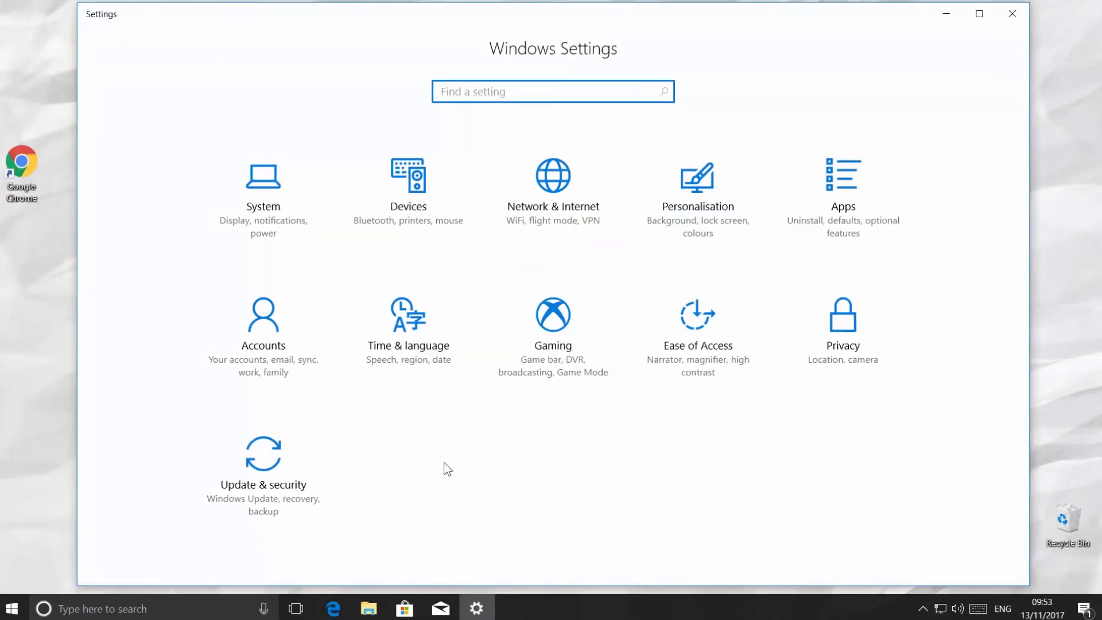
Step: Turn on the On-Screen Keyboard toggle under Ease of Access > Keyboard
left_click(696, 316)
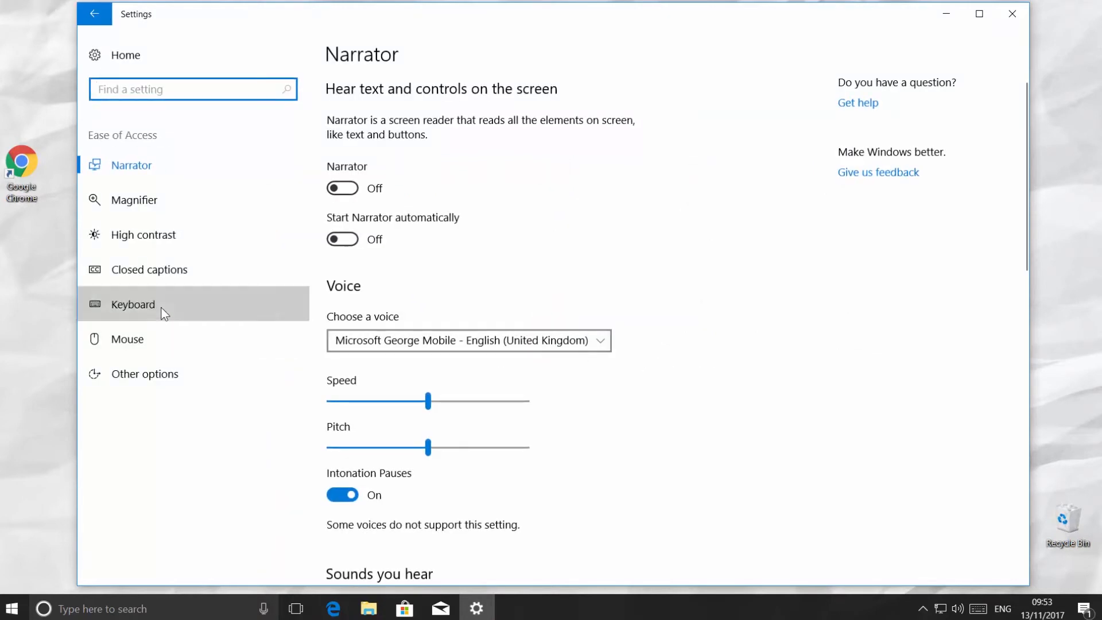
left_click(133, 304)
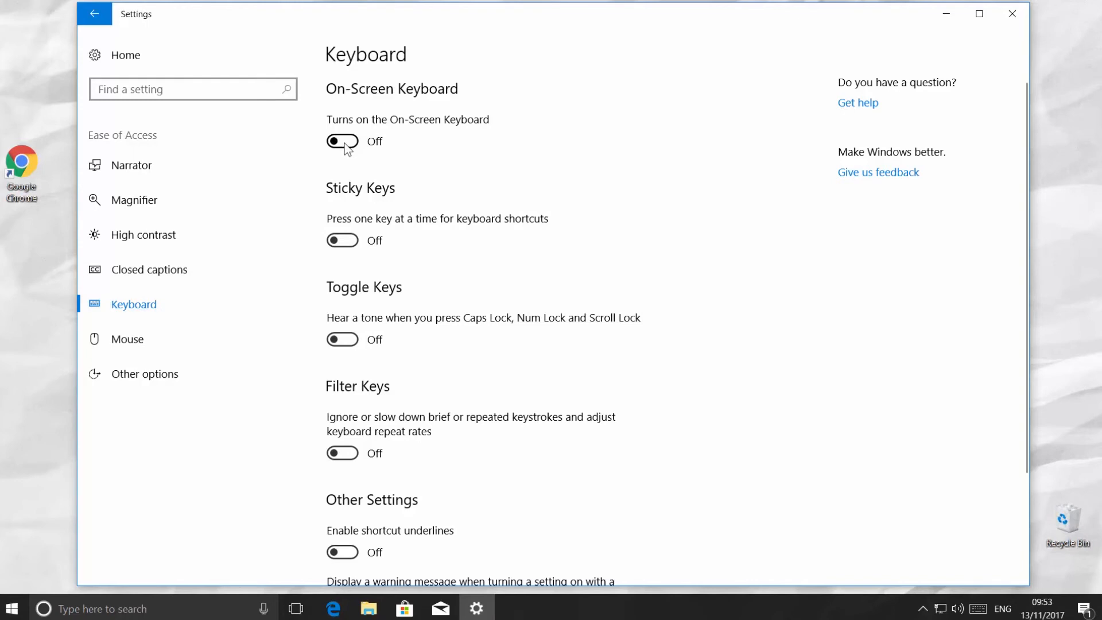
left_click(343, 141)
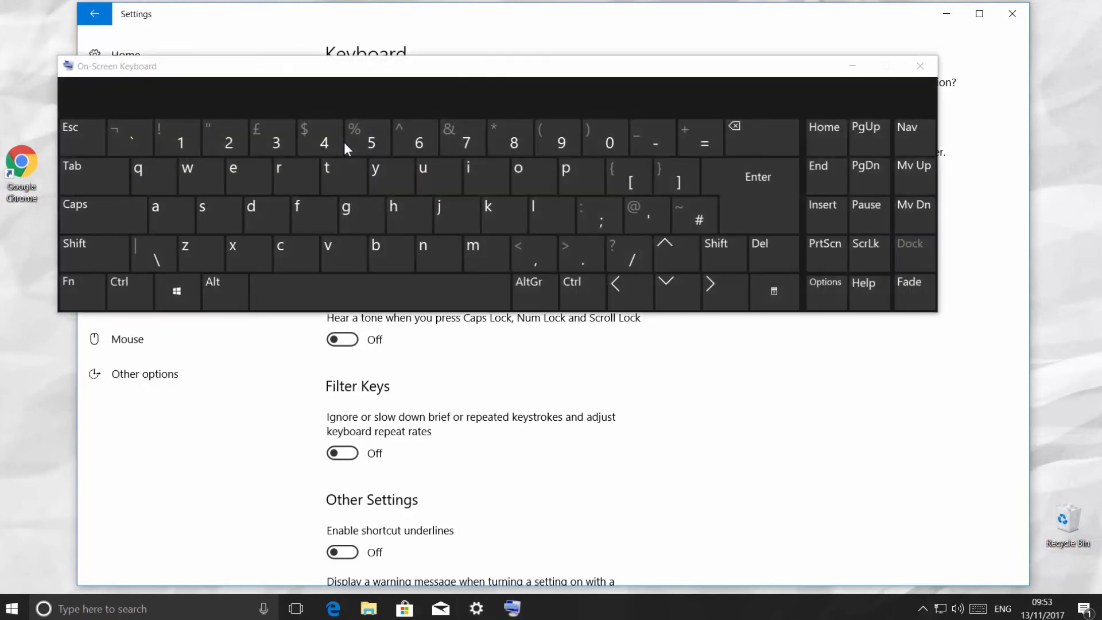